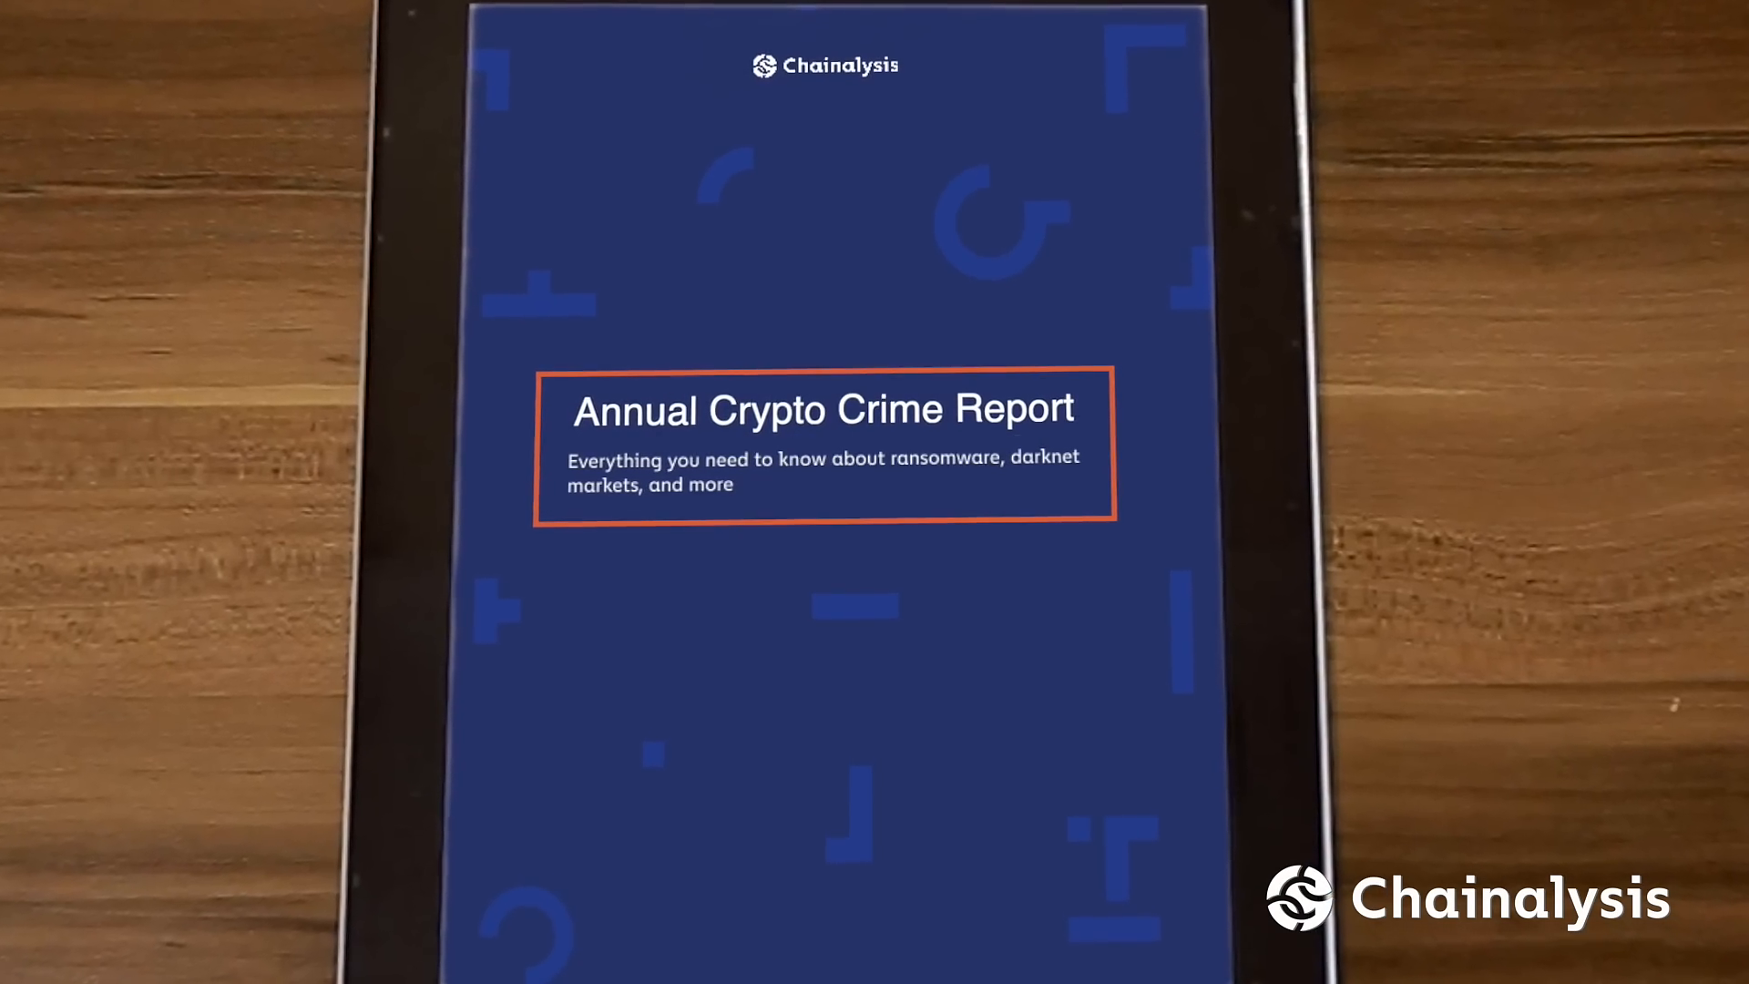
- Page through the Annual Crypto Crime Report to page 11, Destination of Funds Leaving Illicit Services
scroll(down, 3)
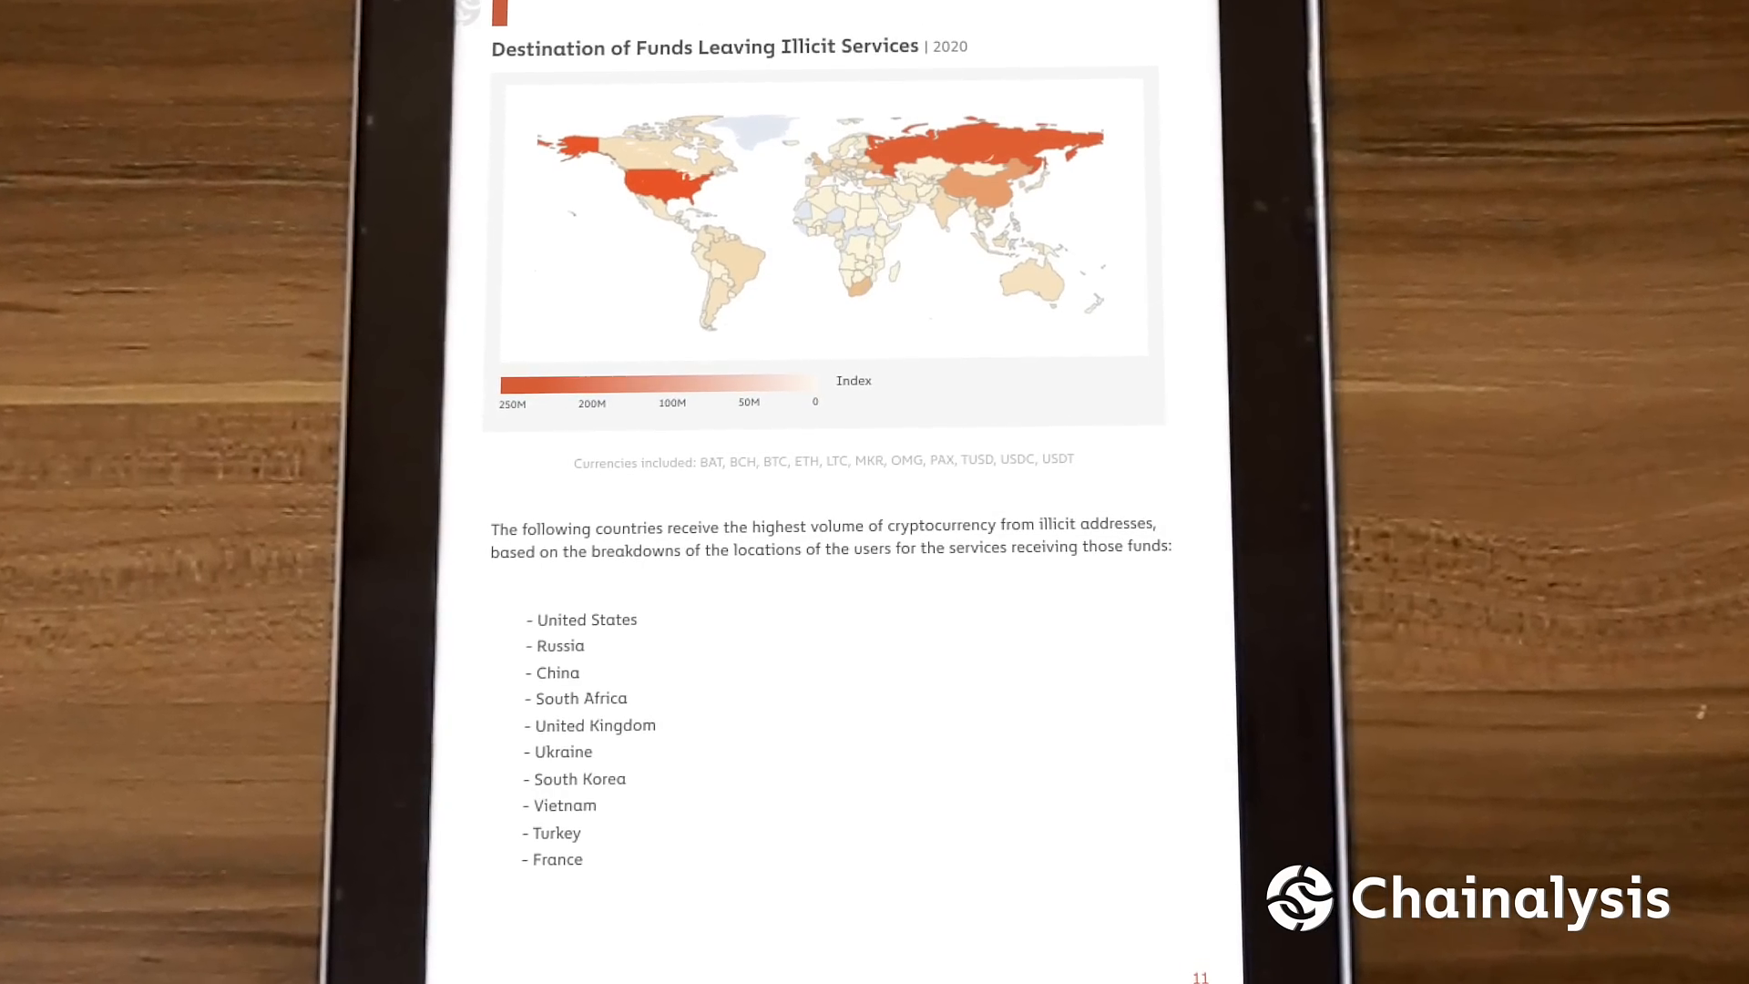
scroll(down, 3)
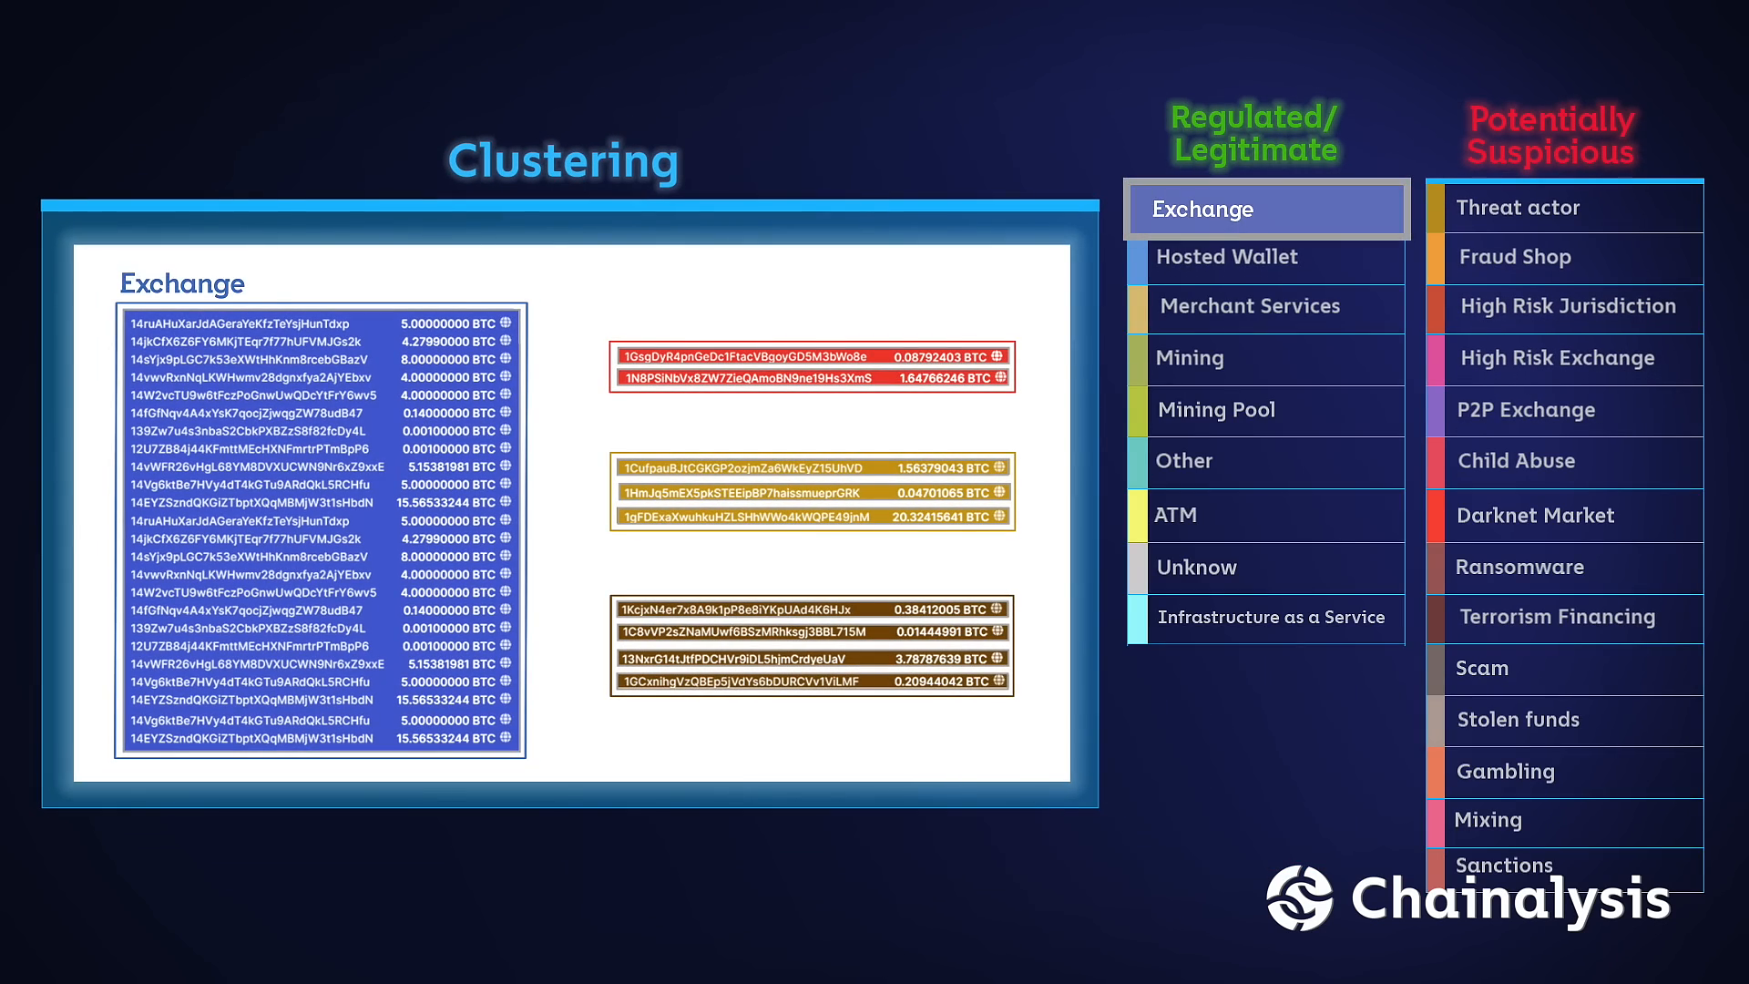
- Play the Clustering animation showing the Exchange cluster with Regulated/Legitimate and Potentially Suspicious lists
click(1562, 514)
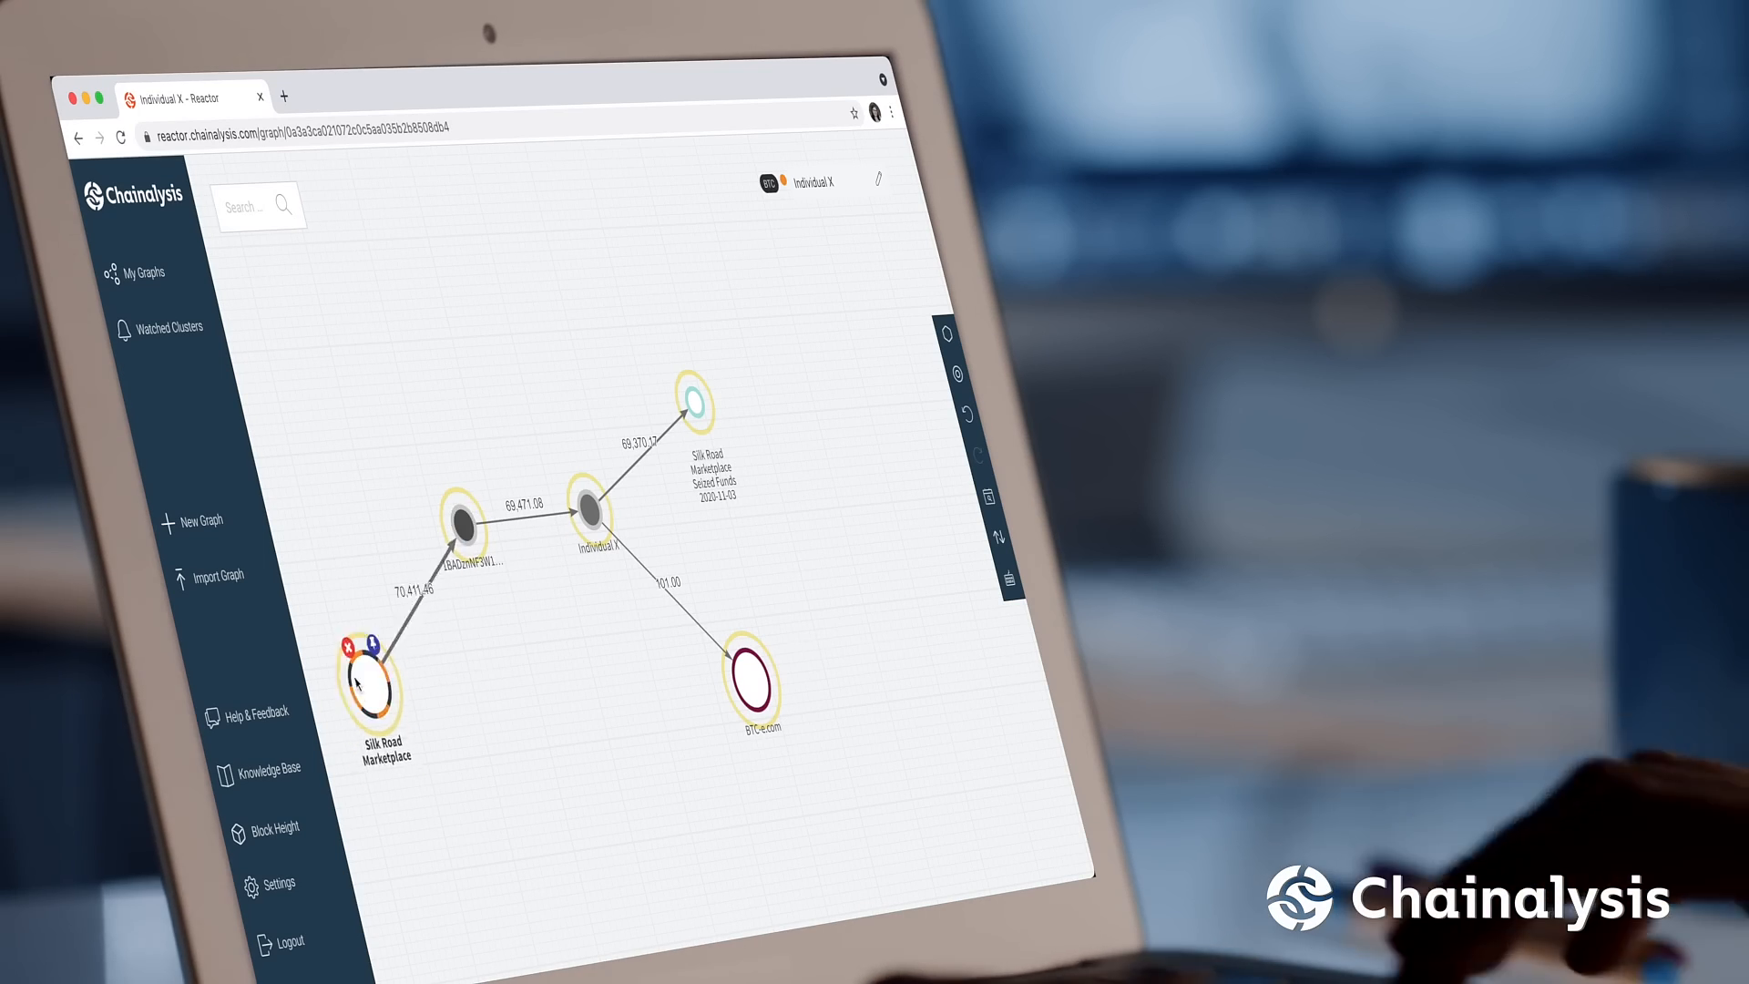
- Reposition the Individual X graph to follow the links from the Silk Road Marketplace node
drag(368, 680, 313, 541)
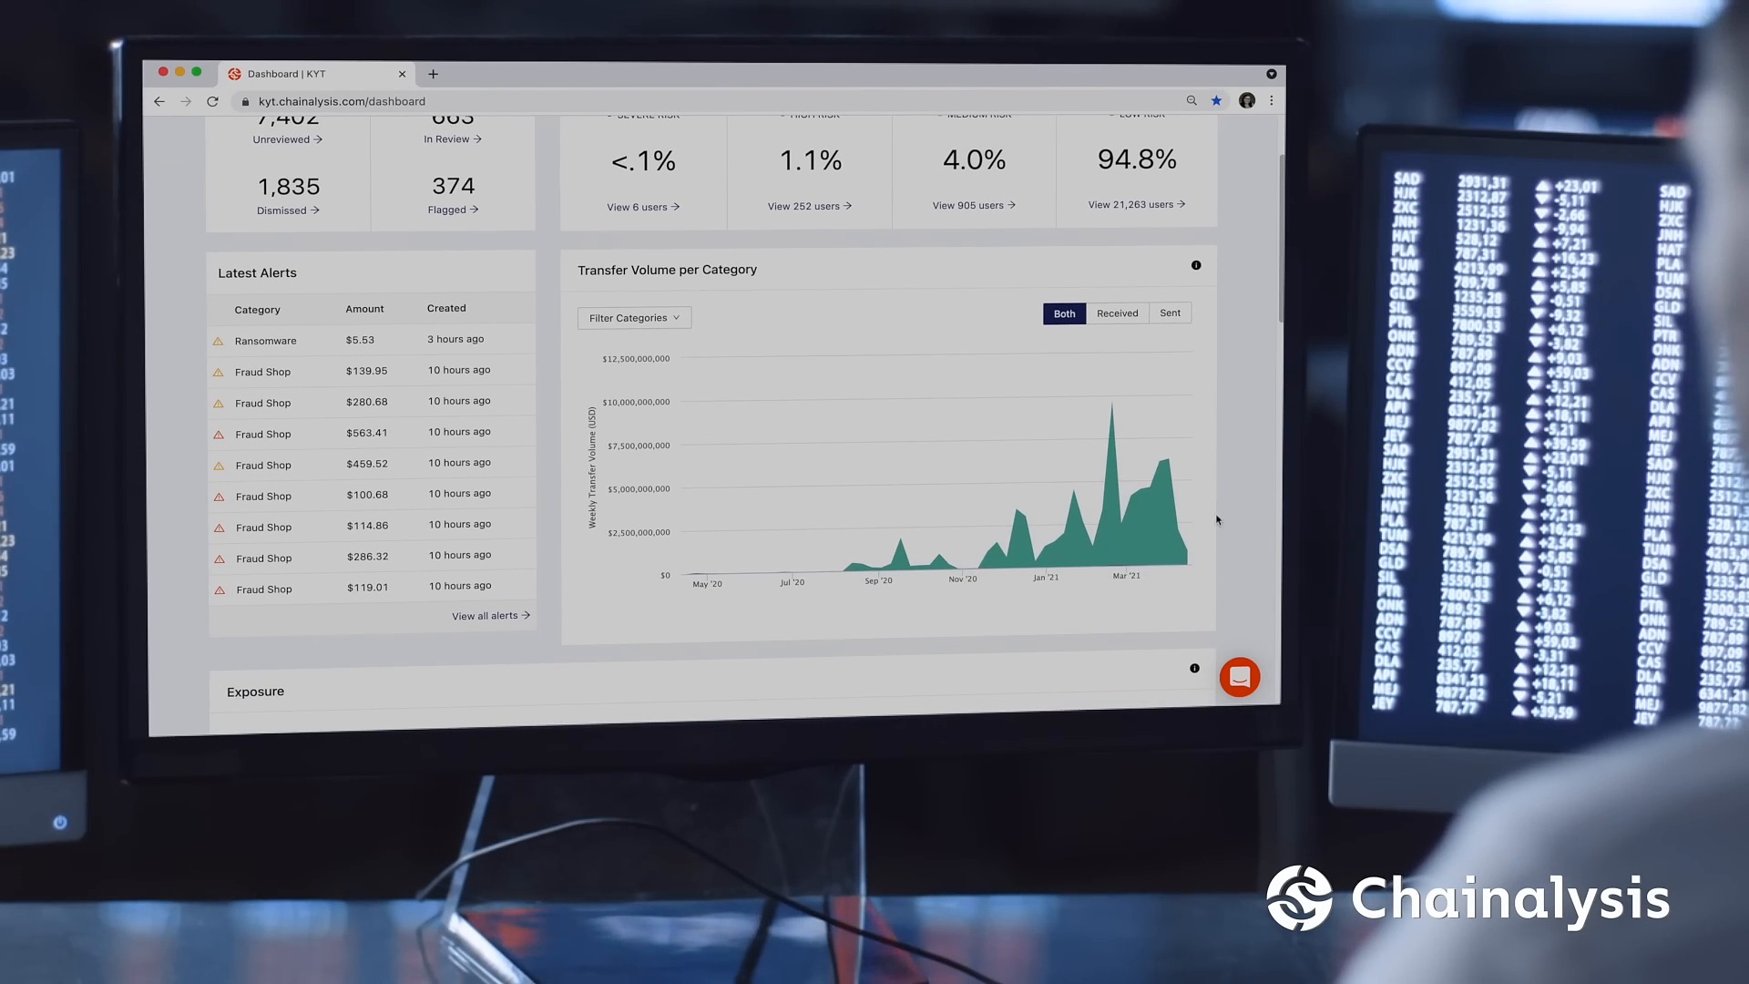
- Scroll the KYT dashboard past Latest Alerts and Transfer Volume to the Exposure charts
scroll(down, 3)
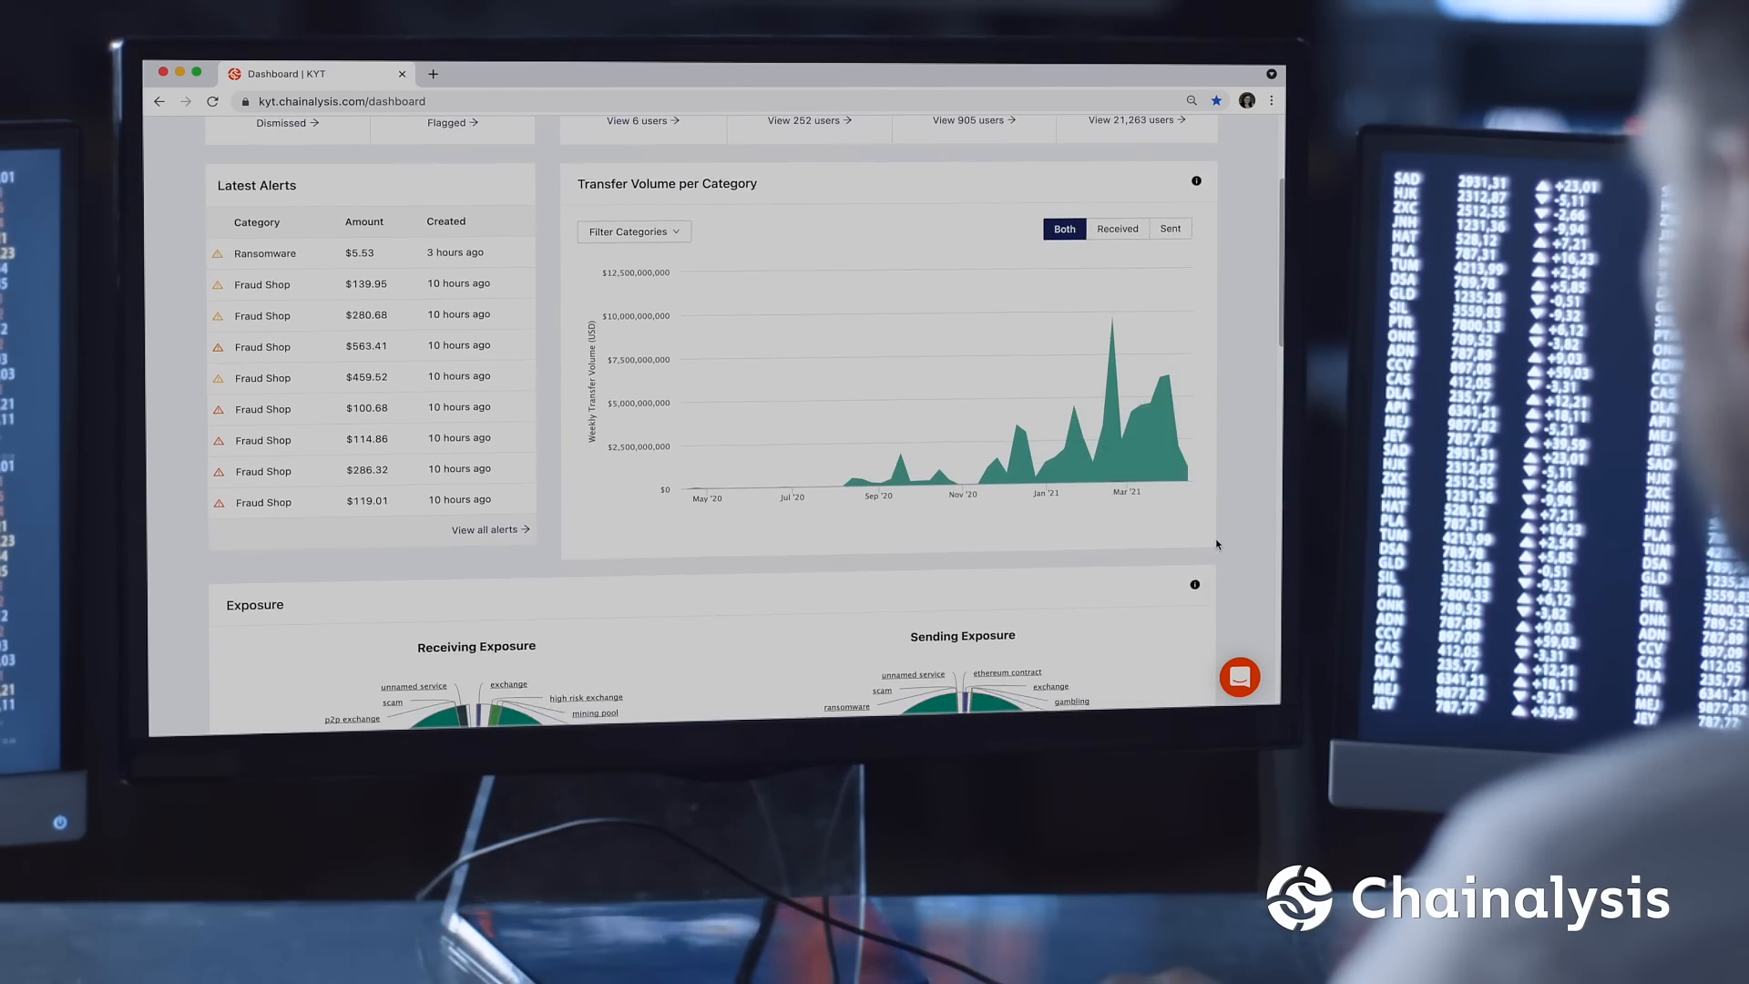